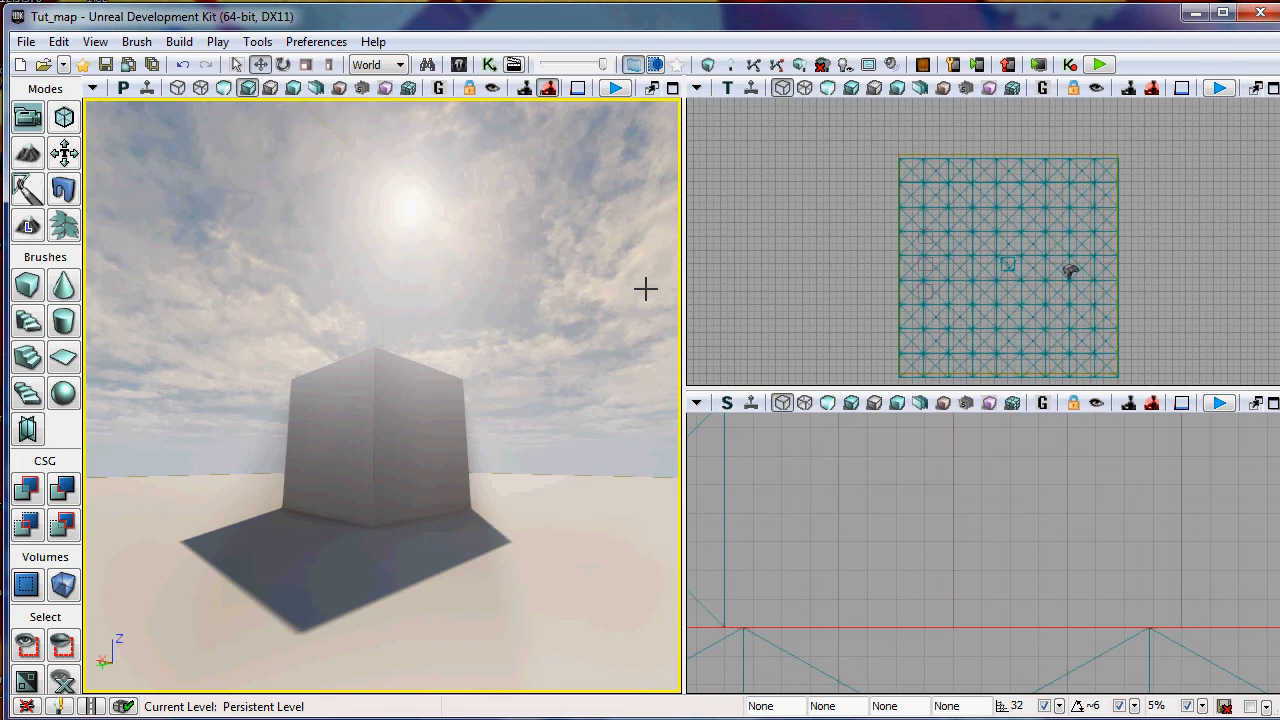
mouse_move(560, 256)
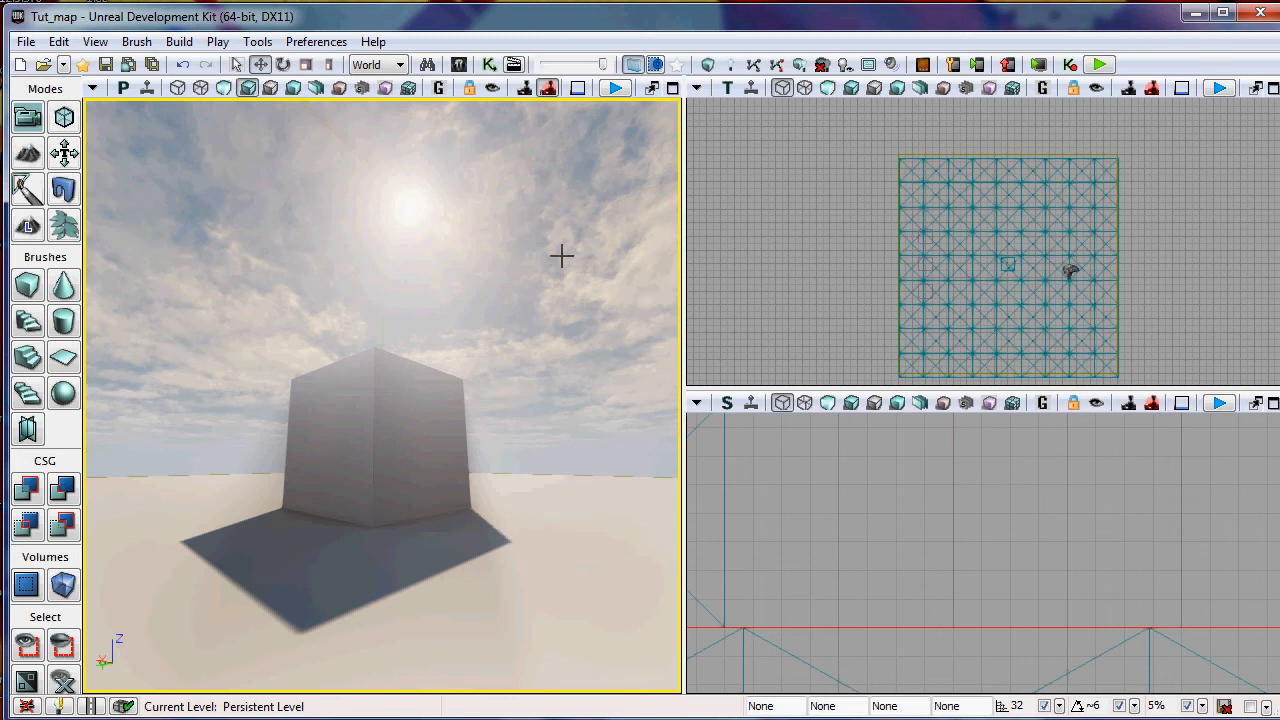
mouse_move(550, 272)
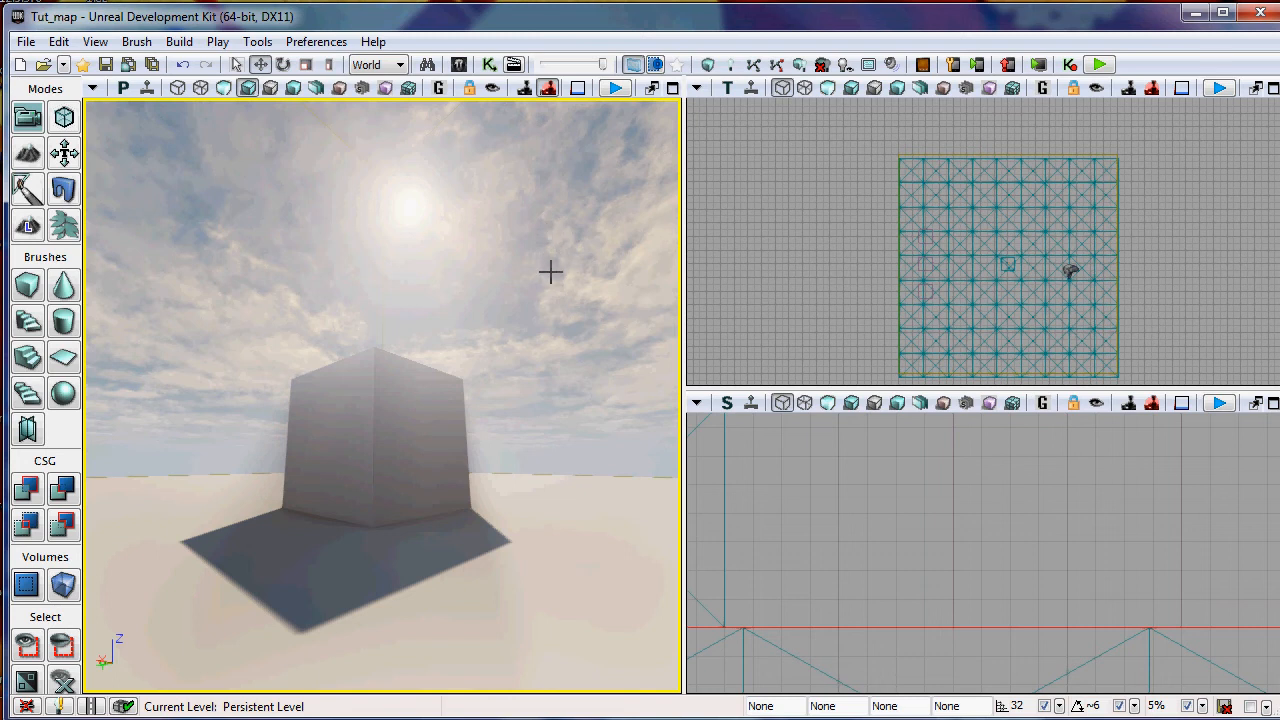
mouse_move(554, 338)
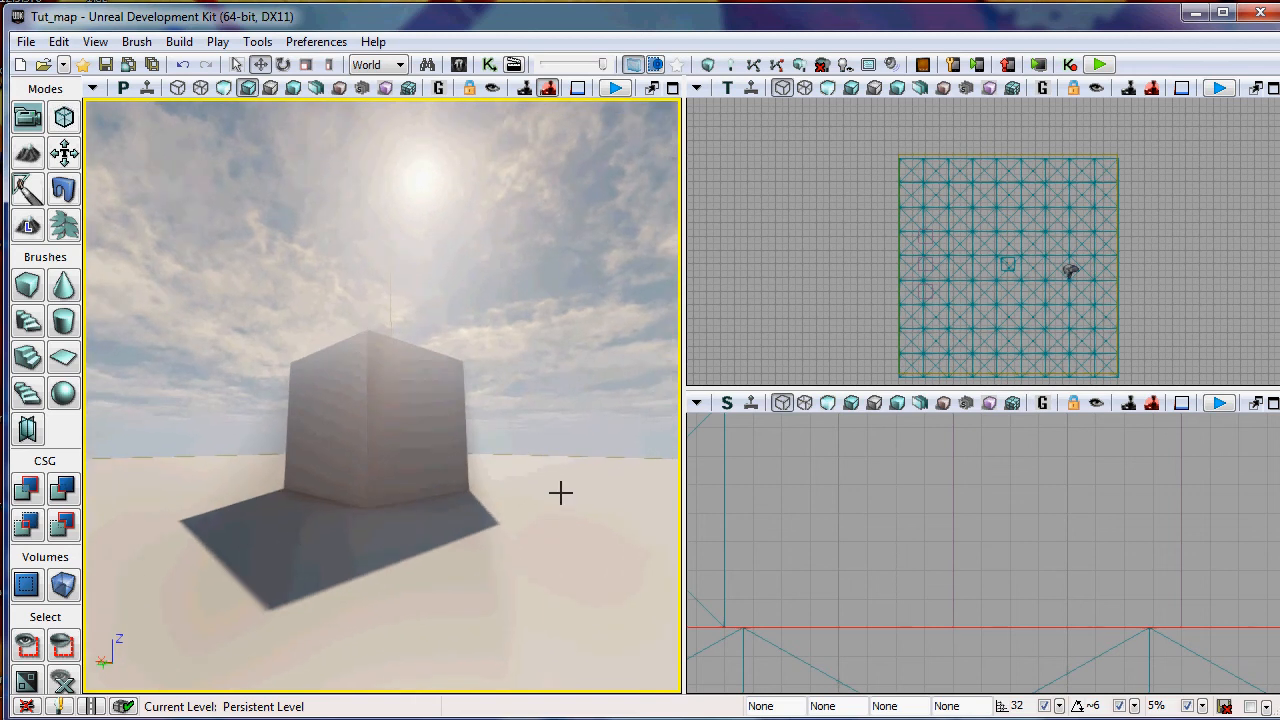
mouse_move(554, 517)
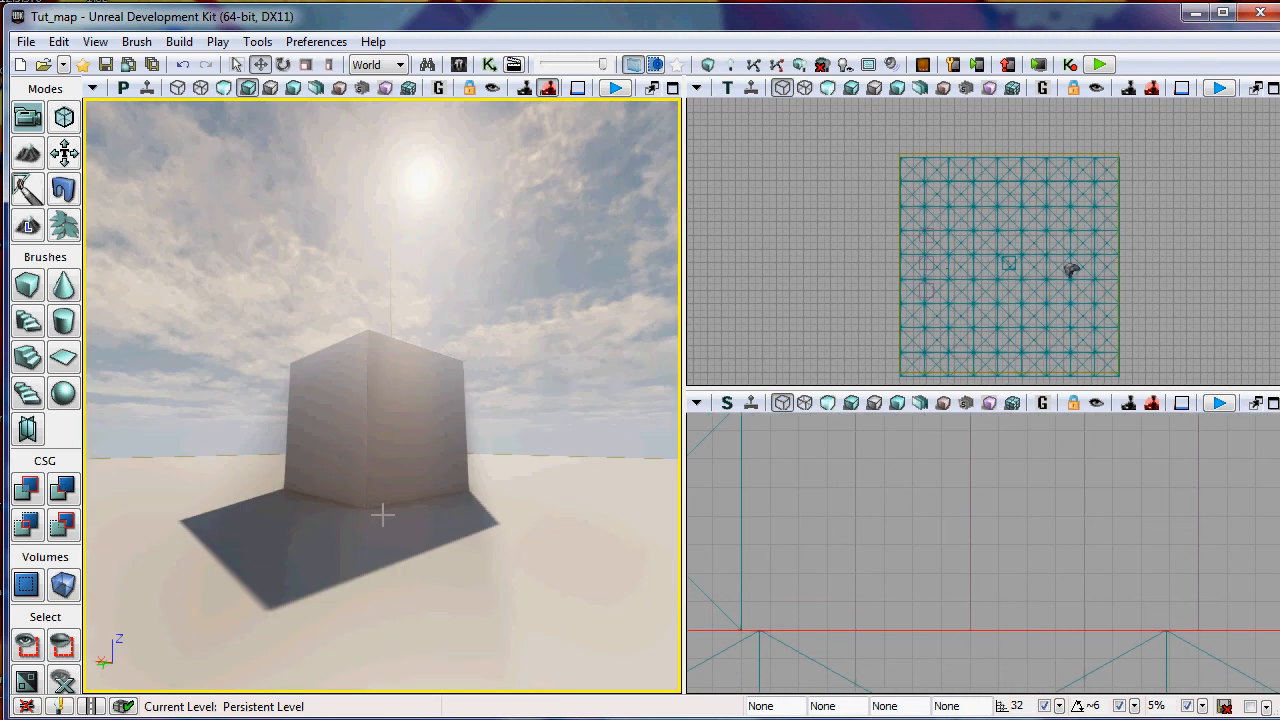
mouse_move(383, 498)
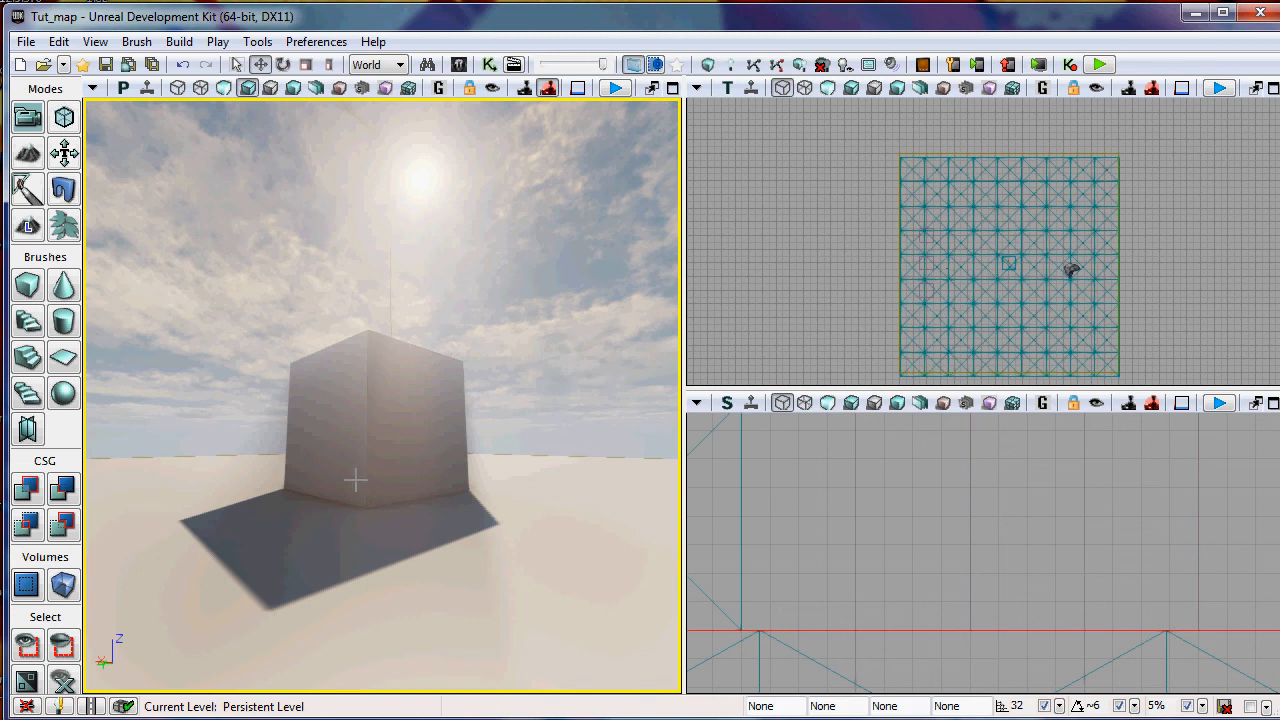
mouse_move(336, 460)
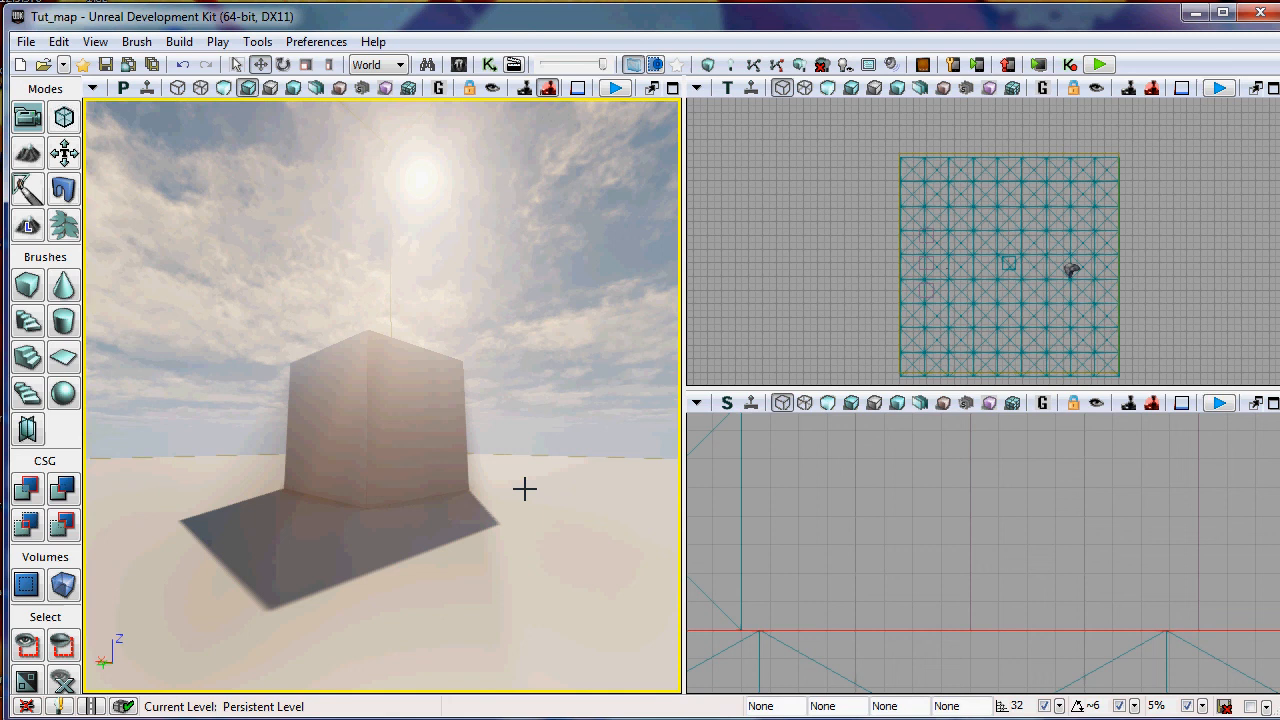
mouse_move(564, 499)
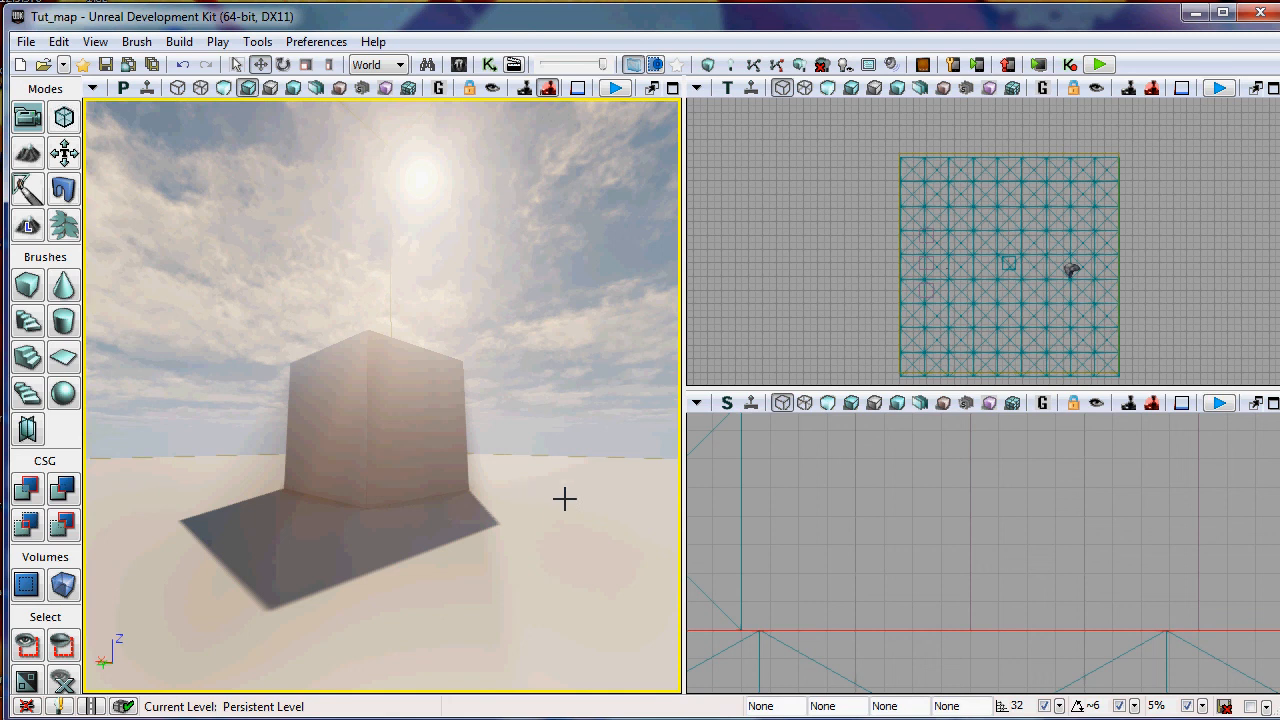